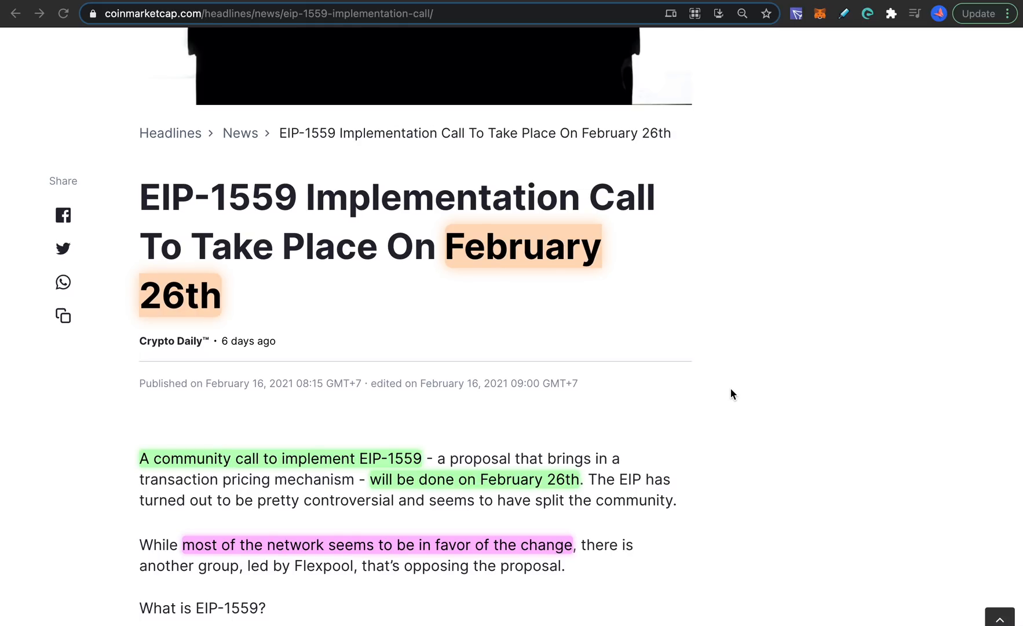
{"action": "mouse_move", "coordinate": [519, 277]}
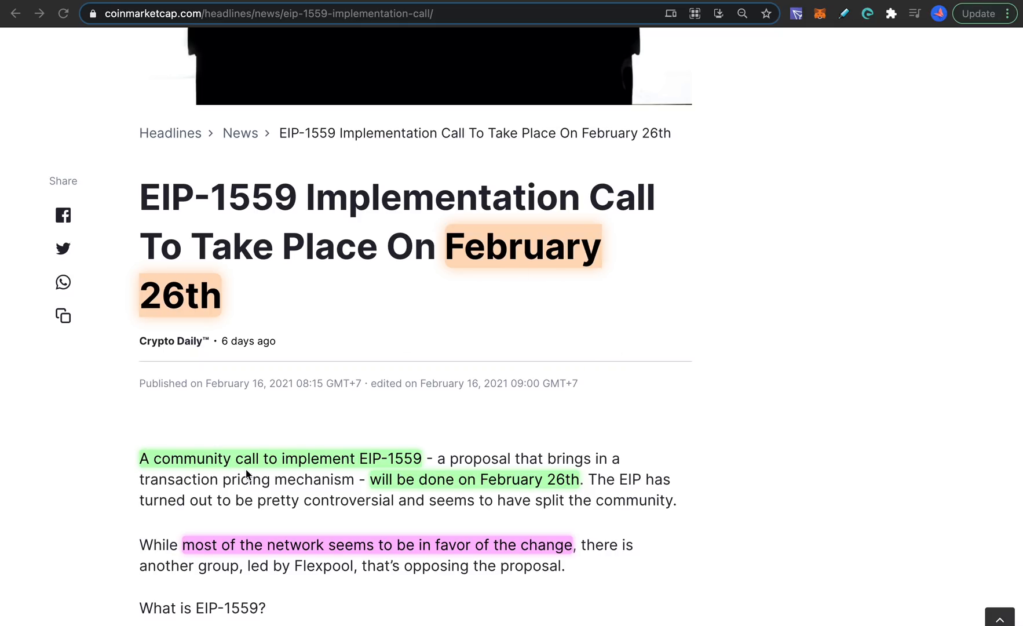
{"action": "mouse_move", "coordinate": [345, 469]}
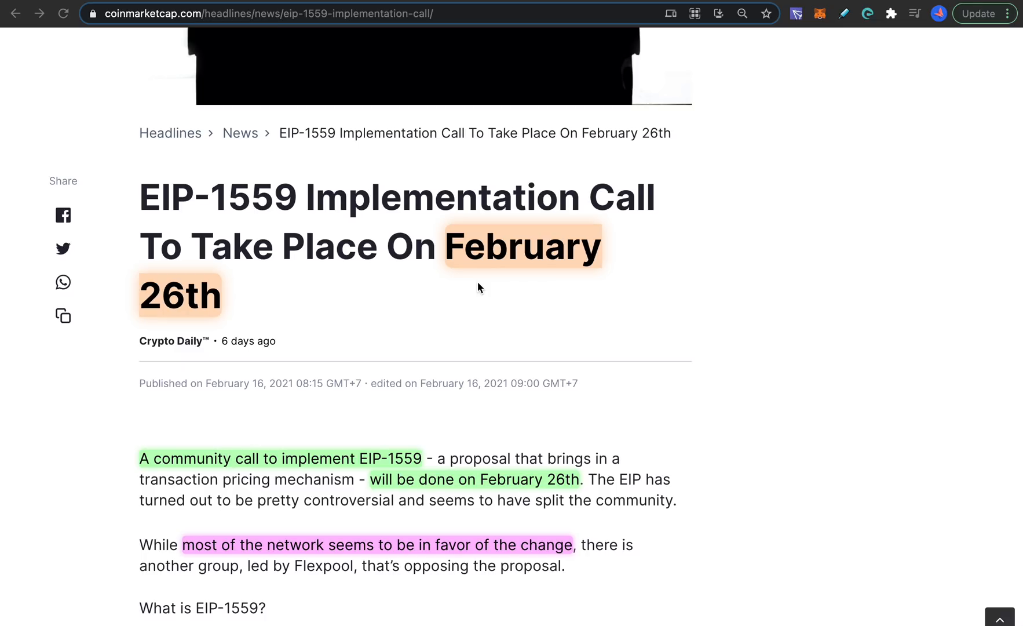
{"action": "mouse_move", "coordinate": [291, 207]}
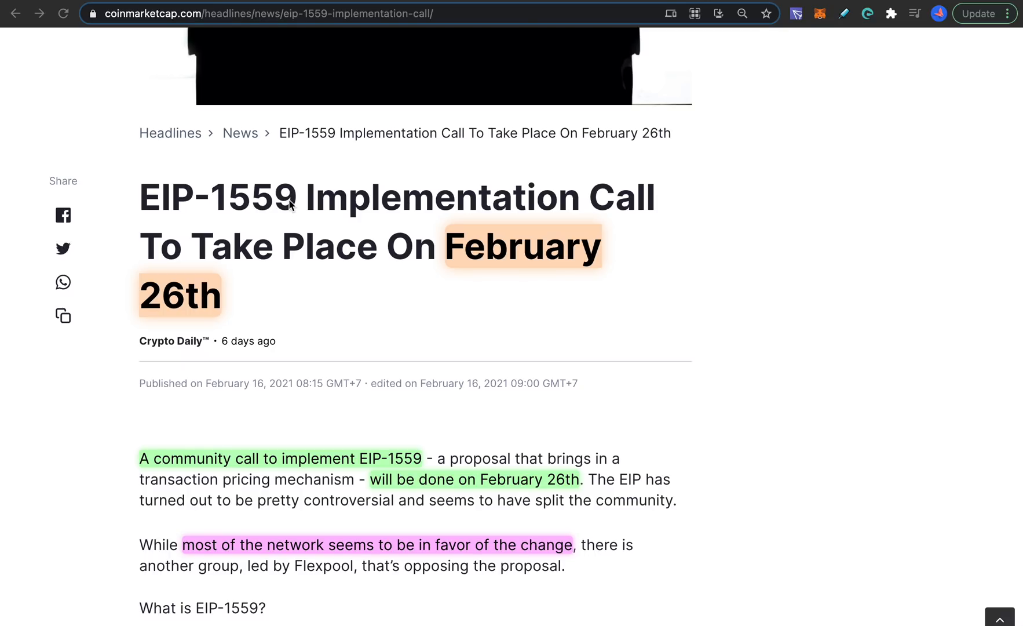
Scroll the CoinMarketCap article to 'What is EIP-1559?' and the Flexpool miner opposition.
{"action": "scroll", "scroll_direction": "down", "scroll_amount": 3}
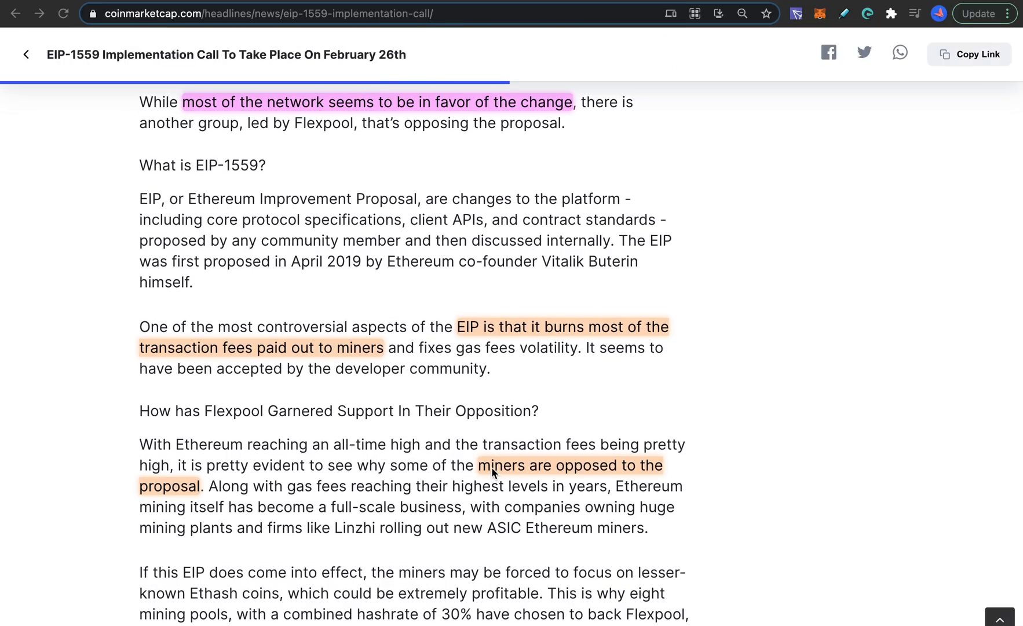
{"action": "mouse_move", "coordinate": [619, 478]}
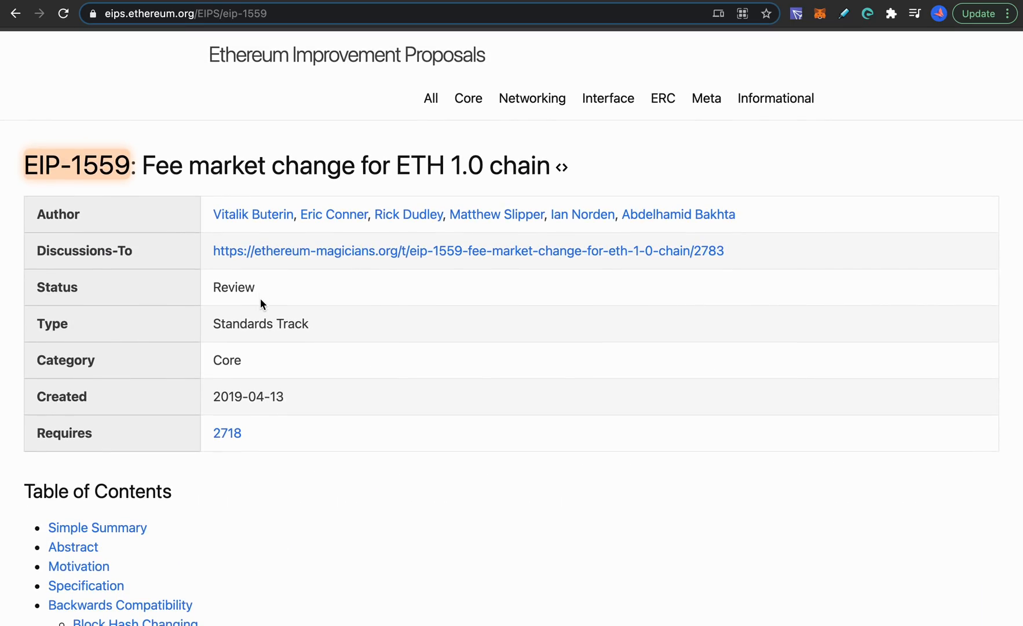
{"action": "mouse_move", "coordinate": [254, 214]}
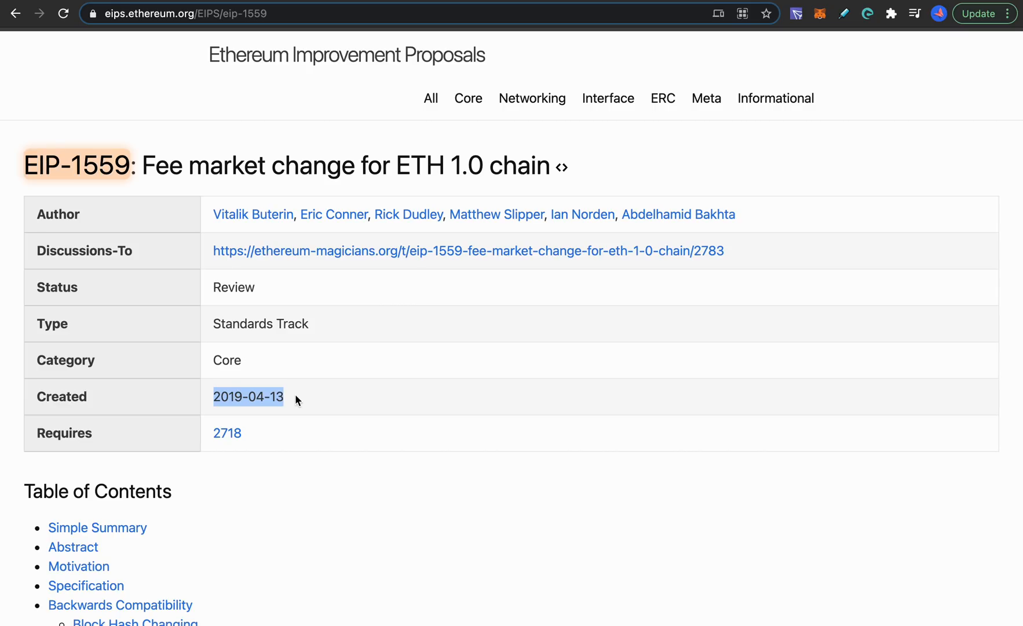
Scroll past the EIP-1559 table of contents to the Abstract and highlighted Motivation sections.
{"action": "scroll", "scroll_direction": "down", "scroll_amount": 3}
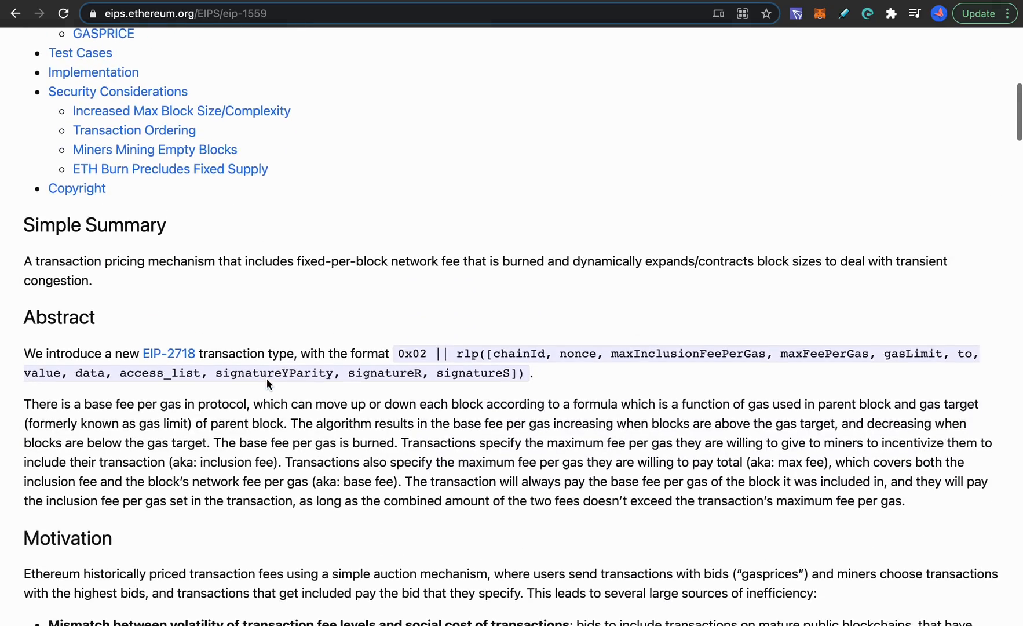
{"action": "scroll", "scroll_direction": "down", "scroll_amount": 3}
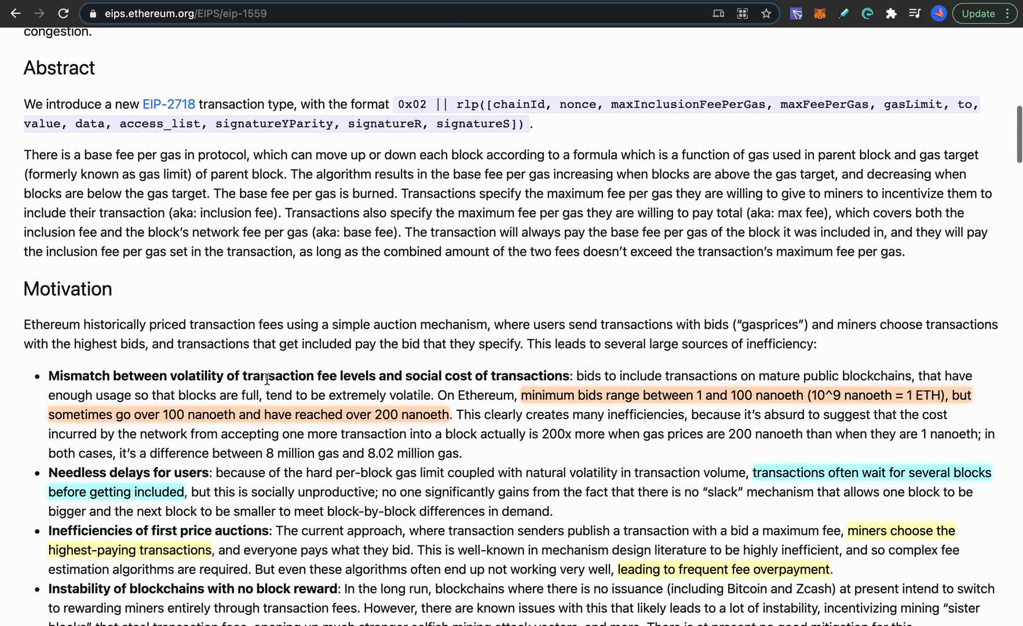
{"action": "scroll", "scroll_direction": "down", "scroll_amount": 3}
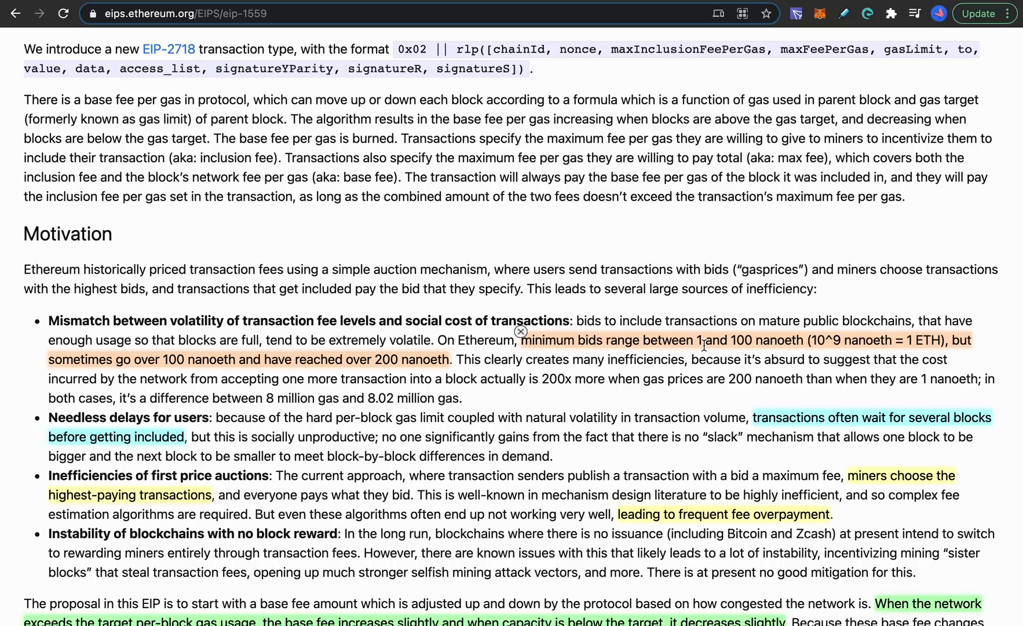
{"action": "mouse_move", "coordinate": [795, 338]}
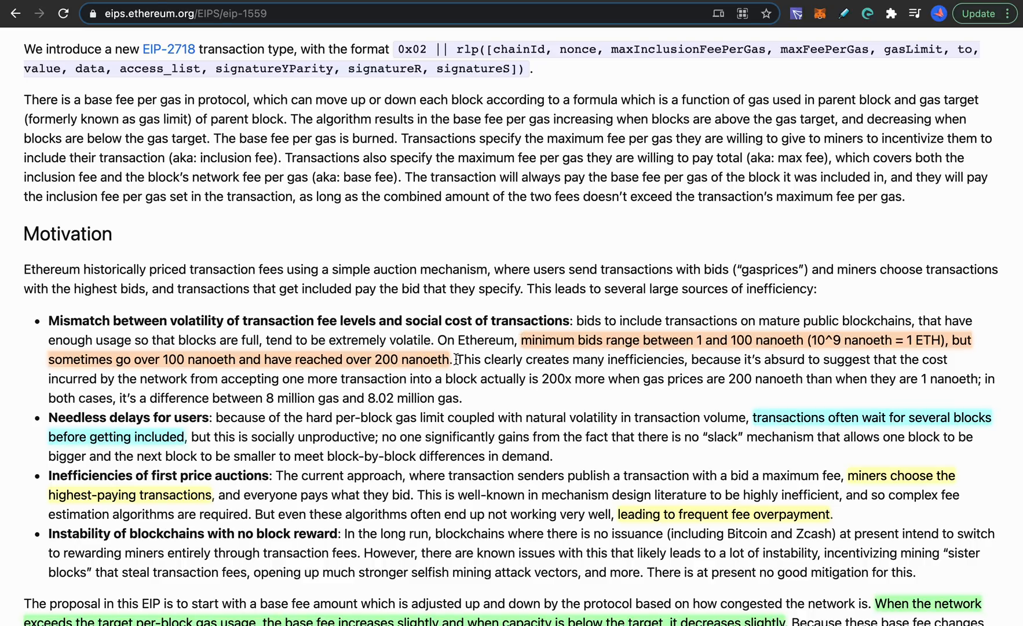
{"action": "mouse_move", "coordinate": [786, 430]}
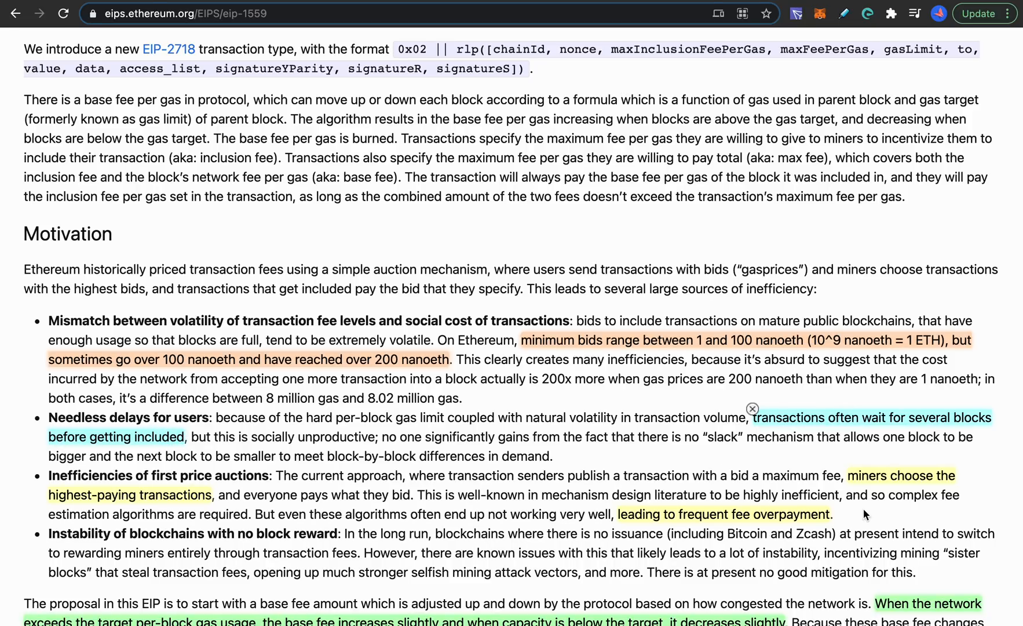
{"action": "mouse_move", "coordinate": [813, 467]}
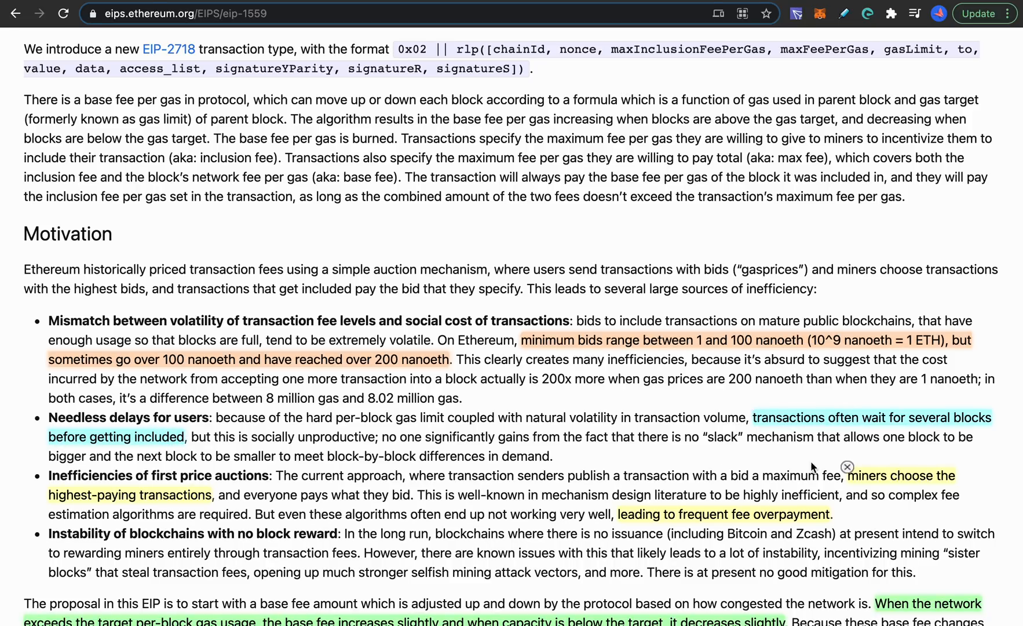
{"action": "mouse_move", "coordinate": [638, 529]}
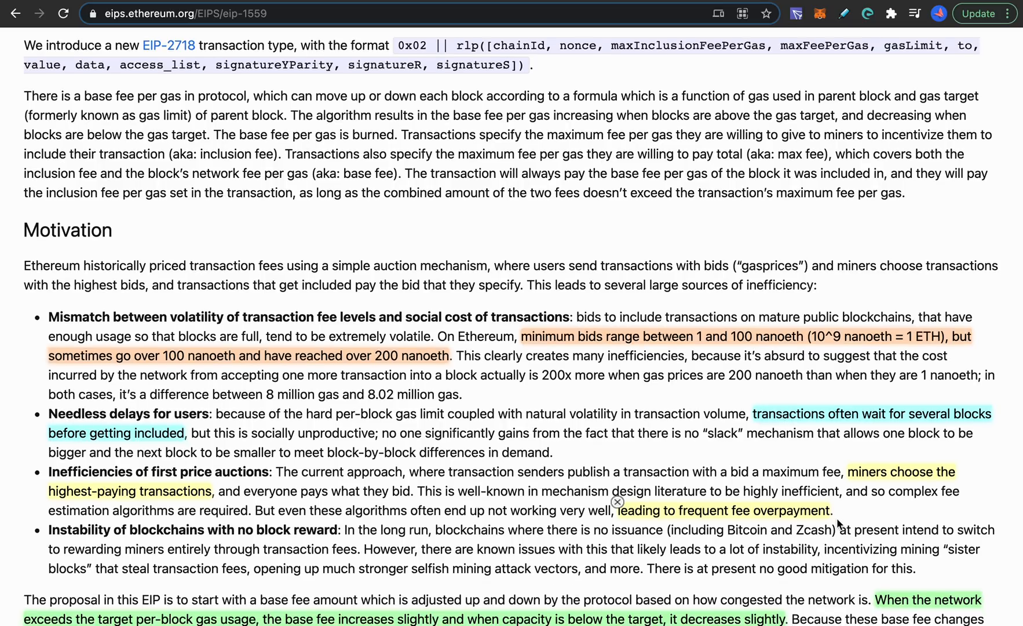
Select 'increases slightly' in the EIP-1559 base fee adjustment paragraph.
{"action": "scroll", "scroll_direction": "down", "scroll_amount": 3}
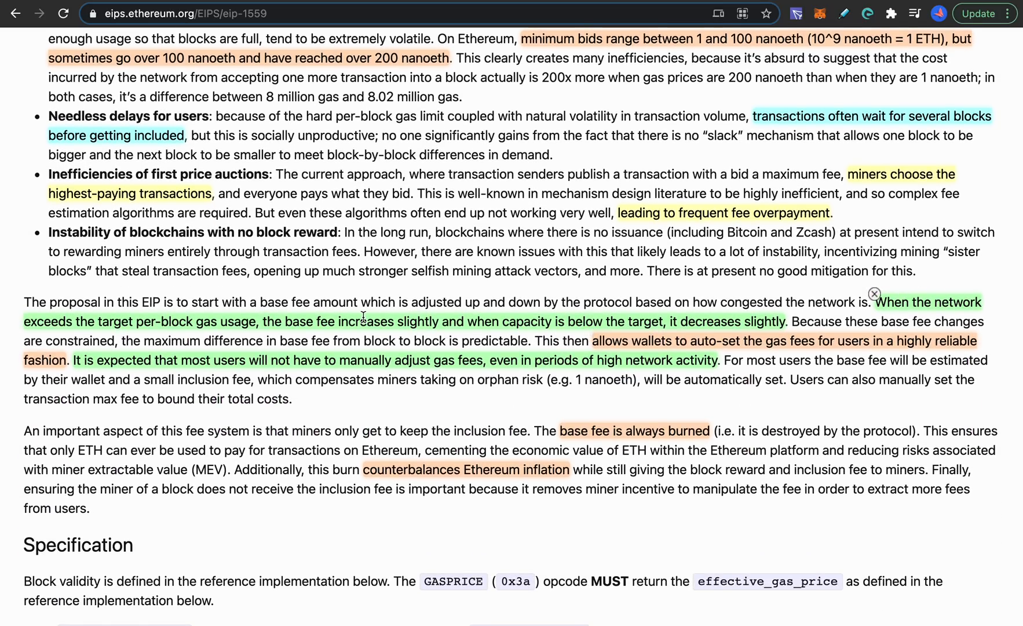
{"action": "double_click", "coordinate": [365, 321]}
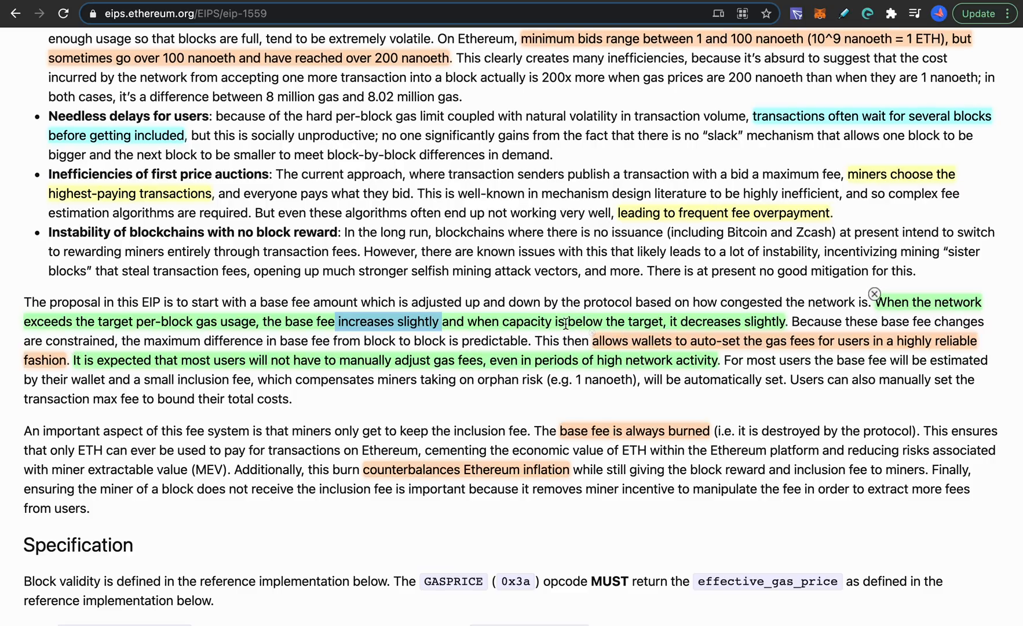
{"action": "mouse_move", "coordinate": [729, 324]}
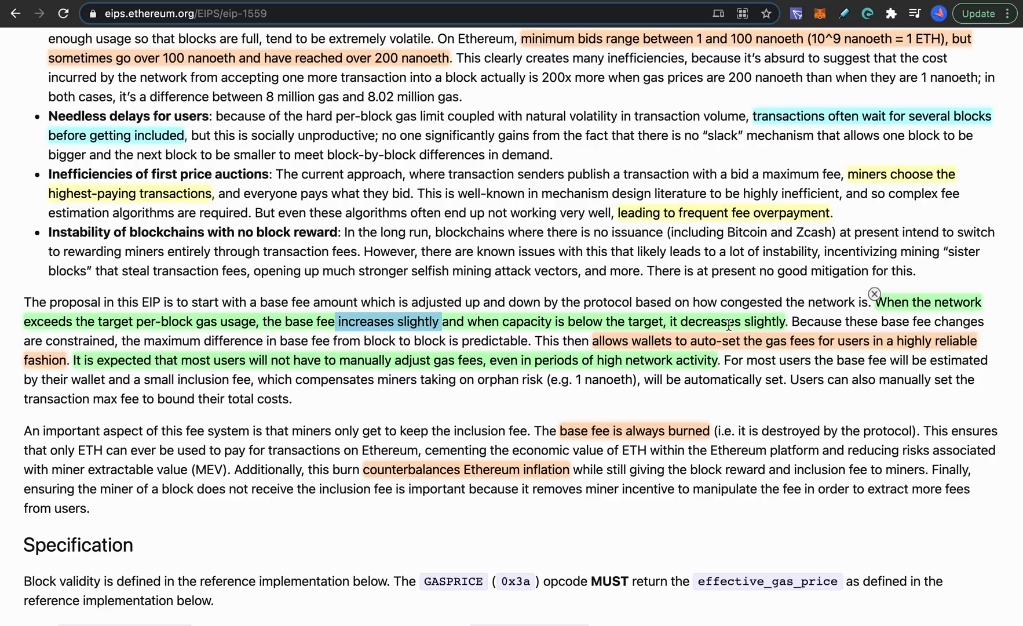
{"action": "mouse_move", "coordinate": [650, 325]}
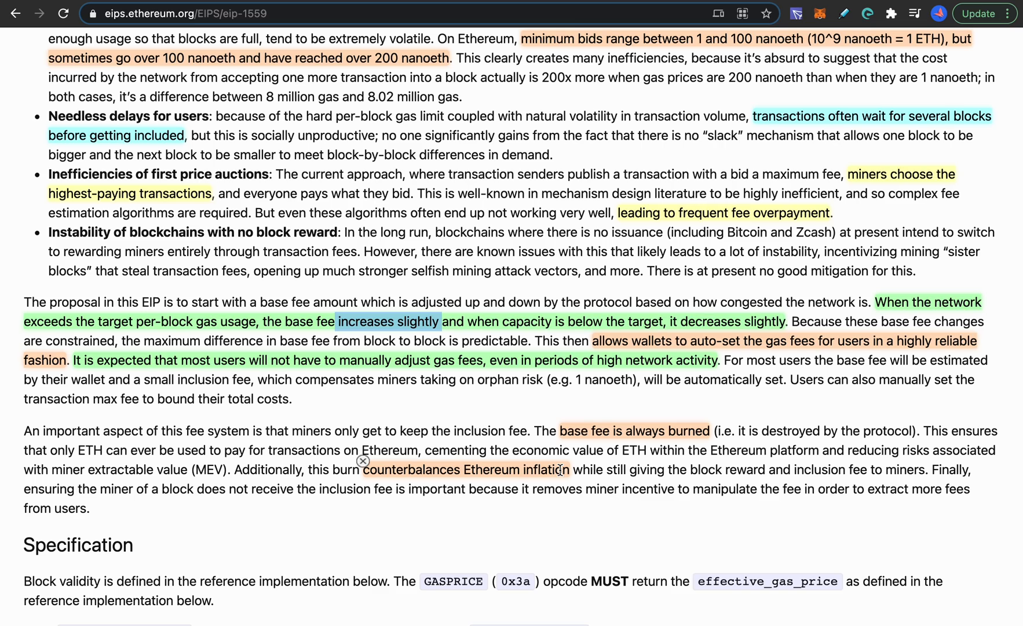
Under Security Considerations, select 'average block size should remain about the same as without this EIP'.
{"action": "scroll", "scroll_direction": "down", "scroll_amount": 3}
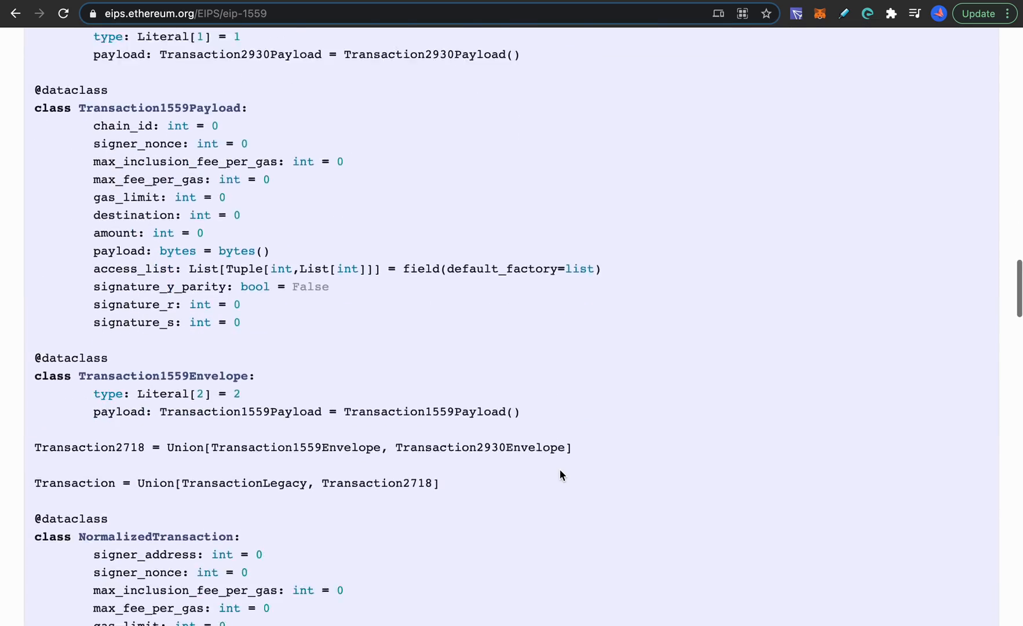
{"action": "scroll", "scroll_direction": "down", "scroll_amount": 3}
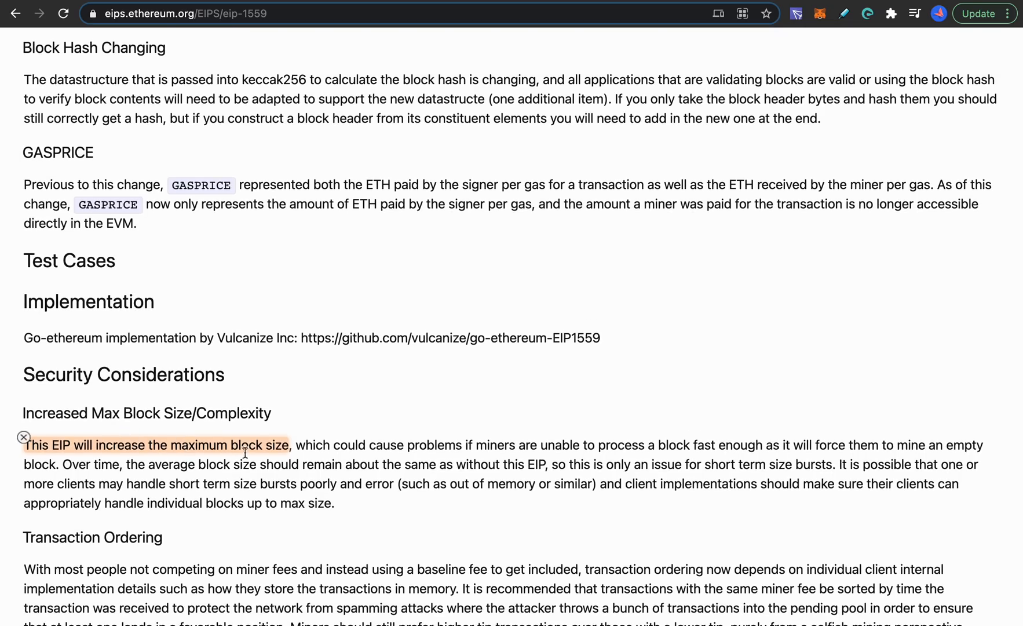
{"action": "mouse_move", "coordinate": [254, 451]}
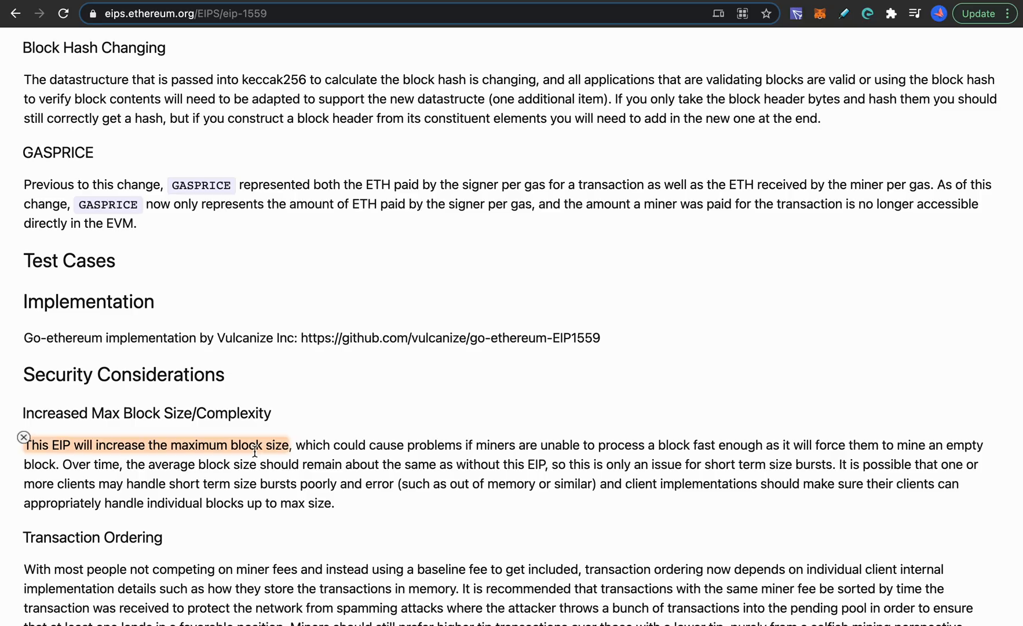
{"action": "left_click_drag", "start_coordinate": [152, 465], "coordinate": [255, 464]}
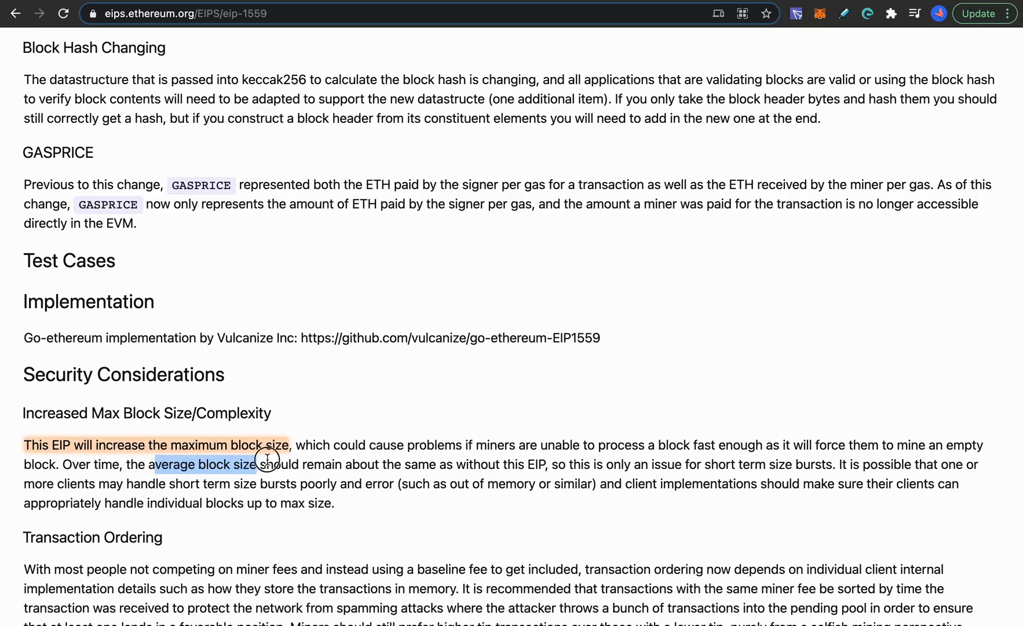
{"action": "left_click_drag", "start_coordinate": [269, 464], "coordinate": [457, 464]}
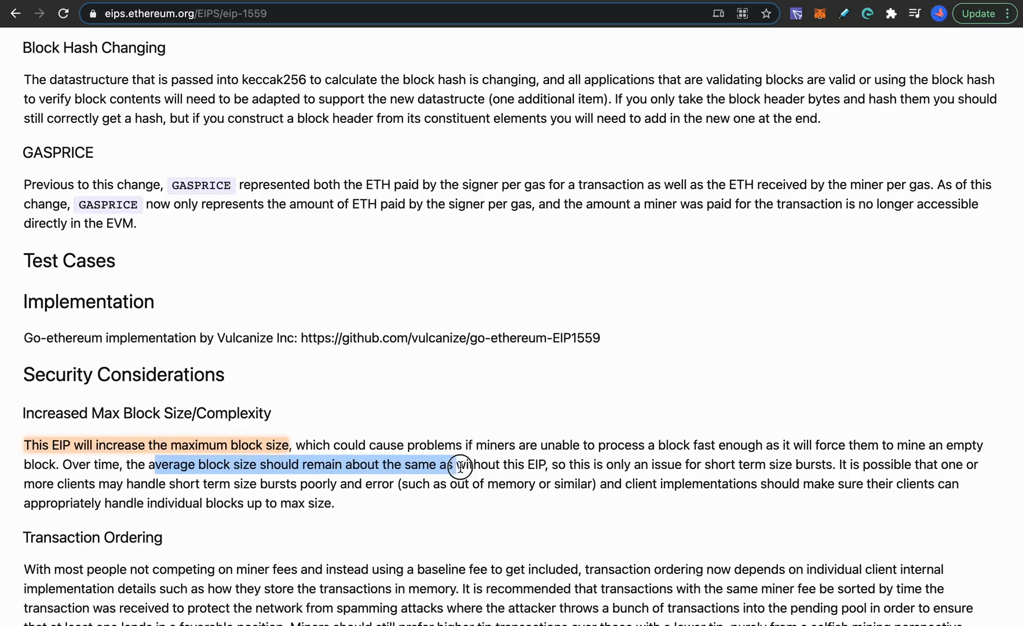
{"action": "left_click_drag", "start_coordinate": [457, 464], "coordinate": [547, 465]}
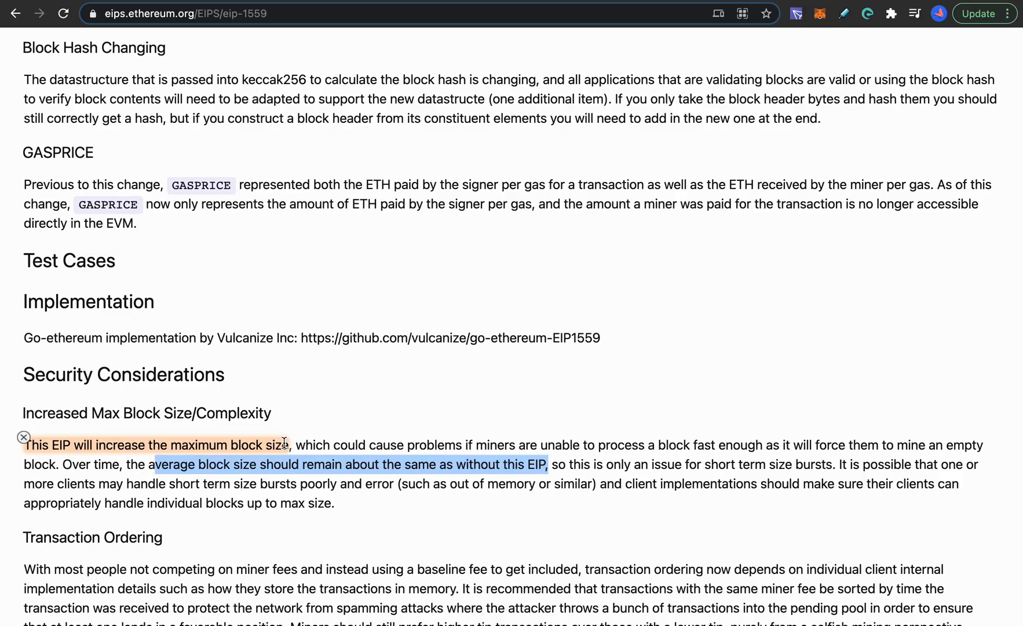
{"action": "mouse_move", "coordinate": [278, 445]}
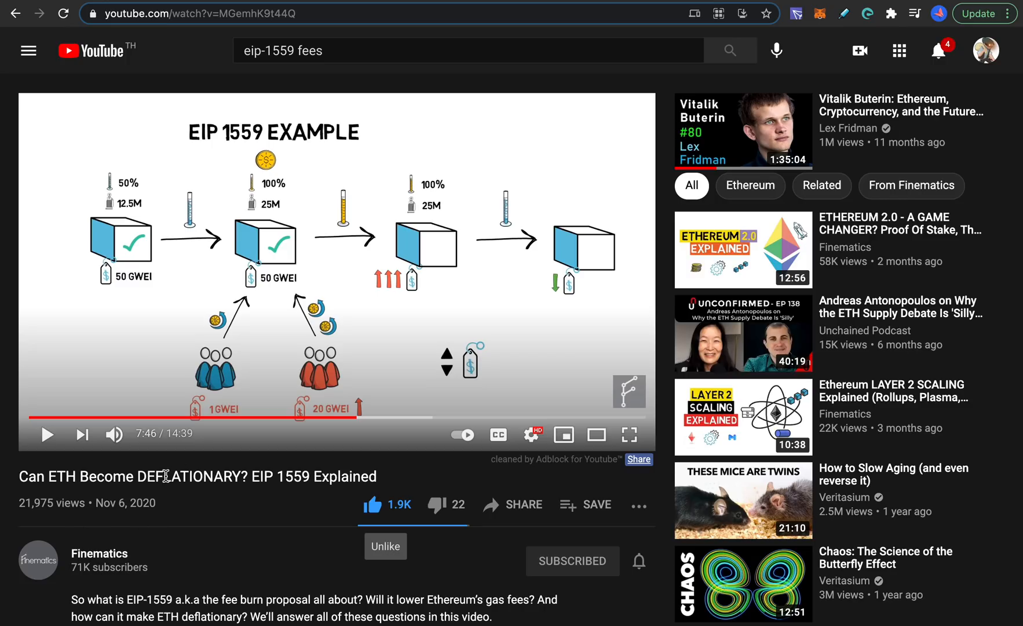
{"action": "mouse_move", "coordinate": [190, 538]}
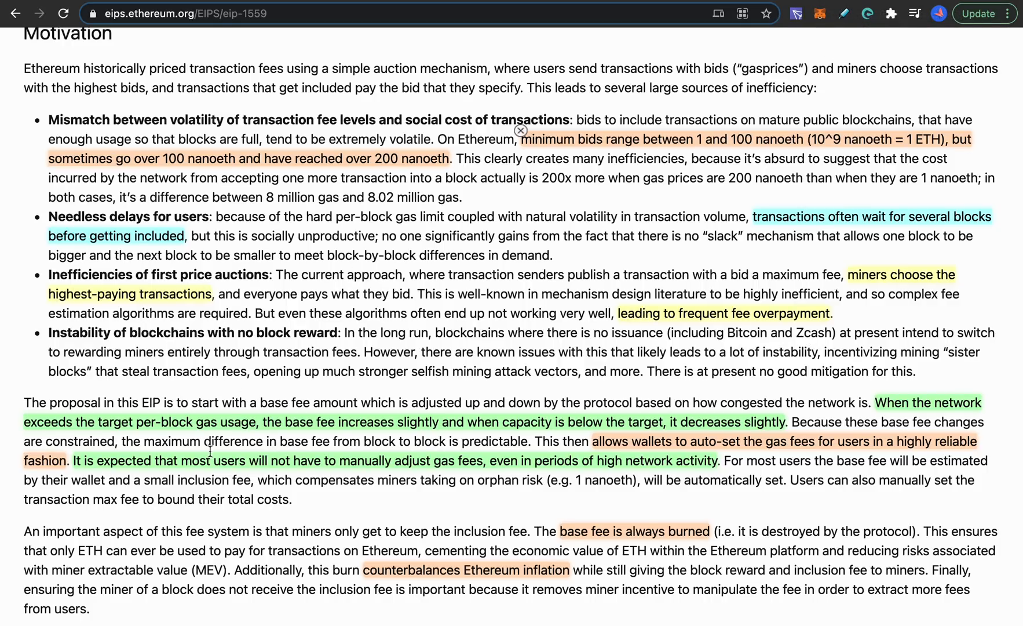
{"action": "mouse_move", "coordinate": [678, 343]}
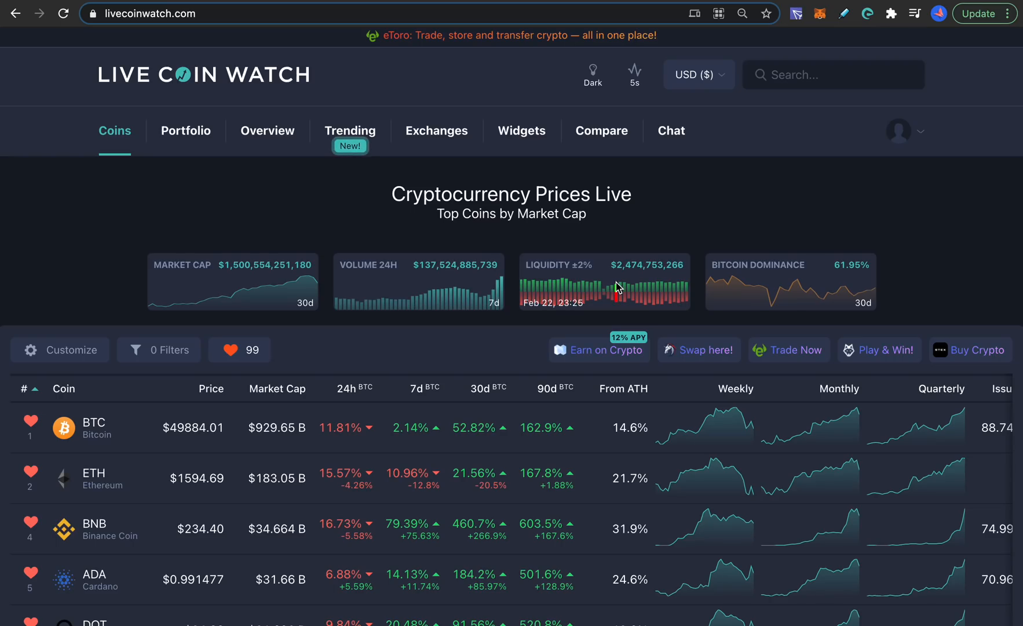
Scroll Live Coin Watch's table past Ethereum to BNB, Cardano, Polkadot and Uniswap.
{"action": "scroll", "scroll_direction": "down", "scroll_amount": 3}
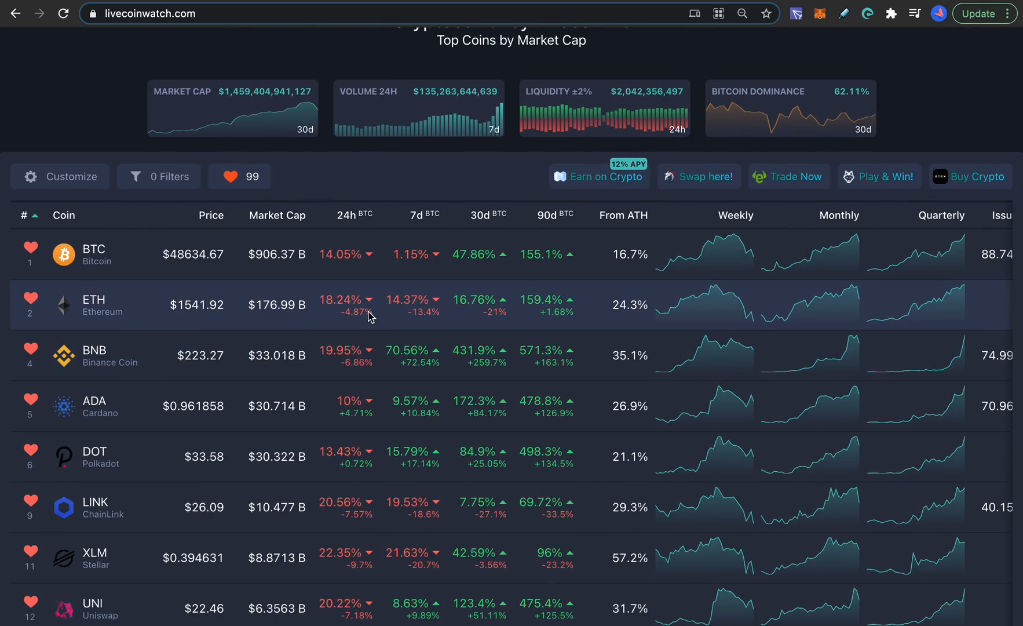
{"action": "mouse_move", "coordinate": [368, 311]}
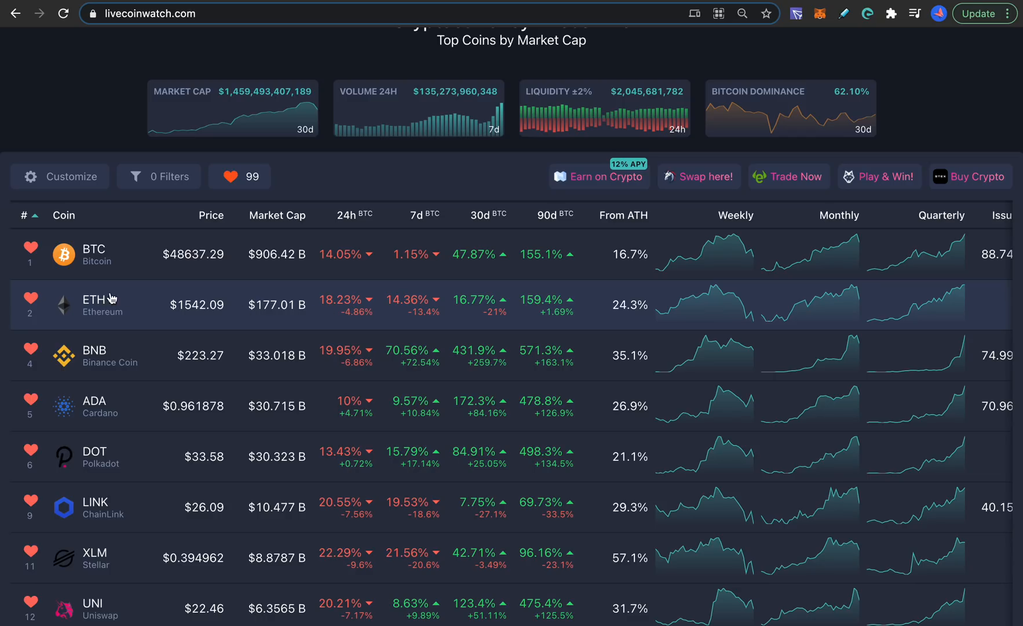
{"action": "mouse_move", "coordinate": [103, 312]}
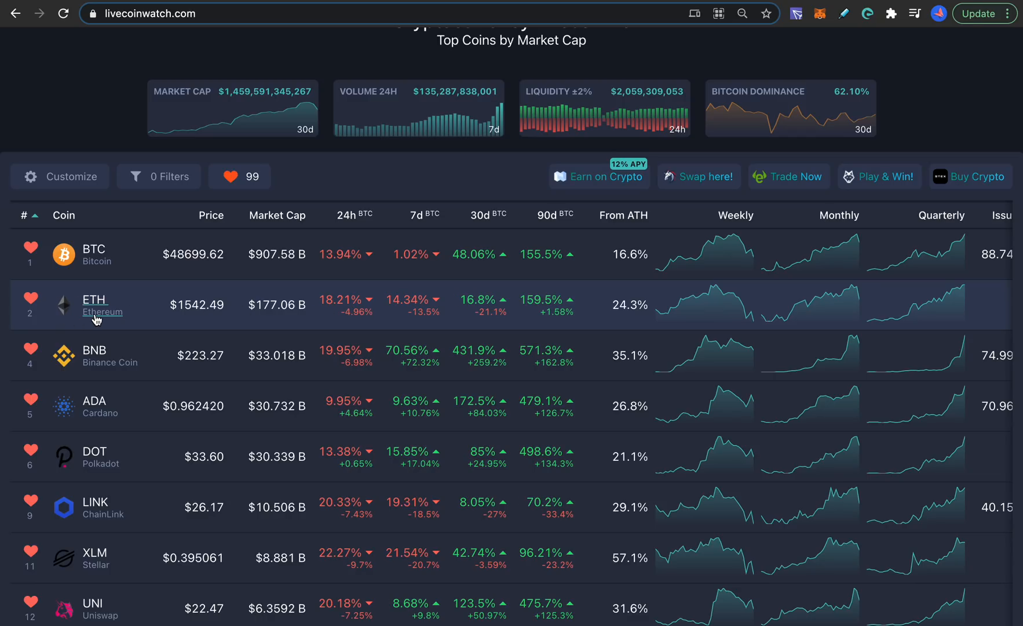
{"action": "mouse_move", "coordinate": [382, 331]}
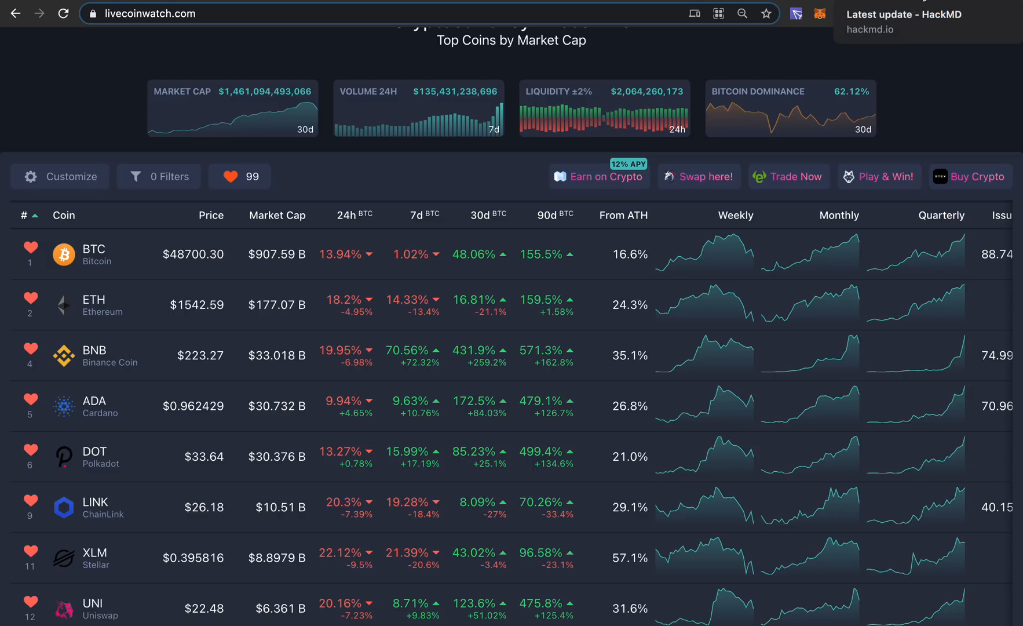
Open 'The State of 1559 - Update 007' after briefly checking the Twitter tab.
{"action": "left_click", "coordinate": [904, 22]}
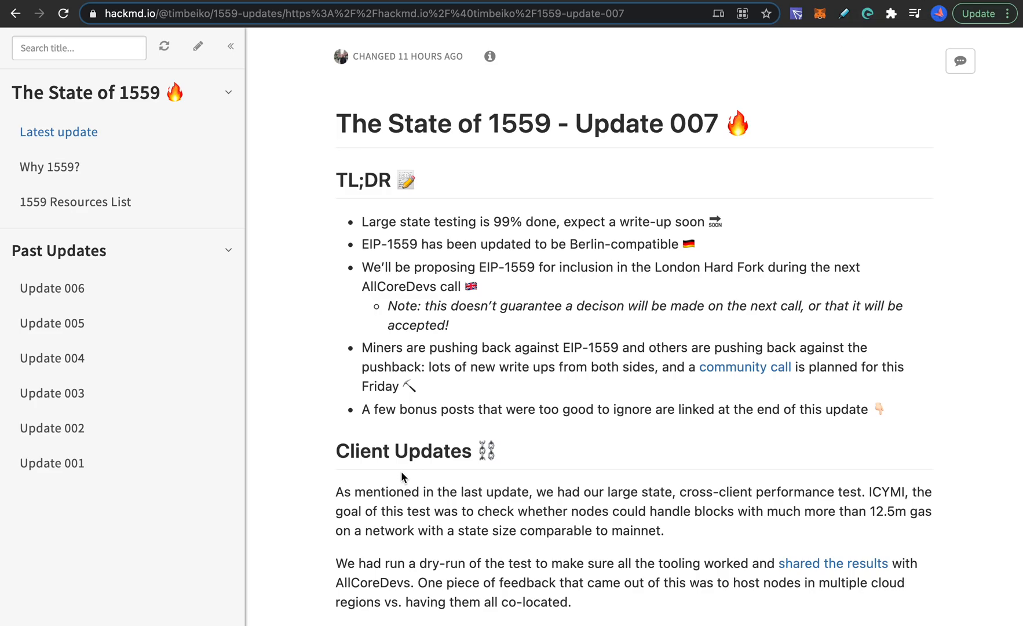
{"action": "mouse_move", "coordinate": [454, 281]}
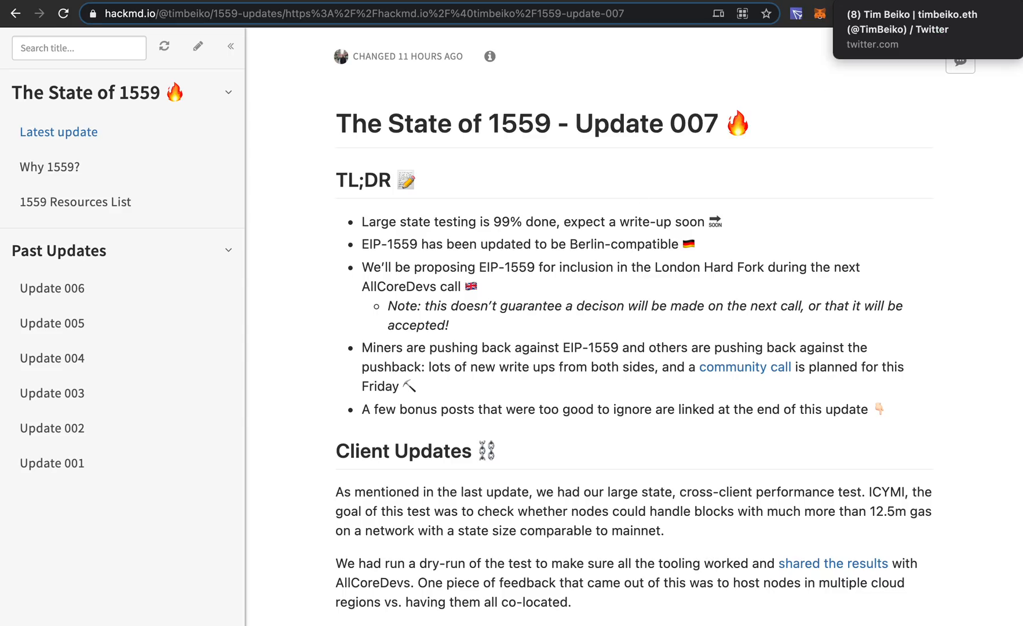
{"action": "left_click", "coordinate": [907, 30]}
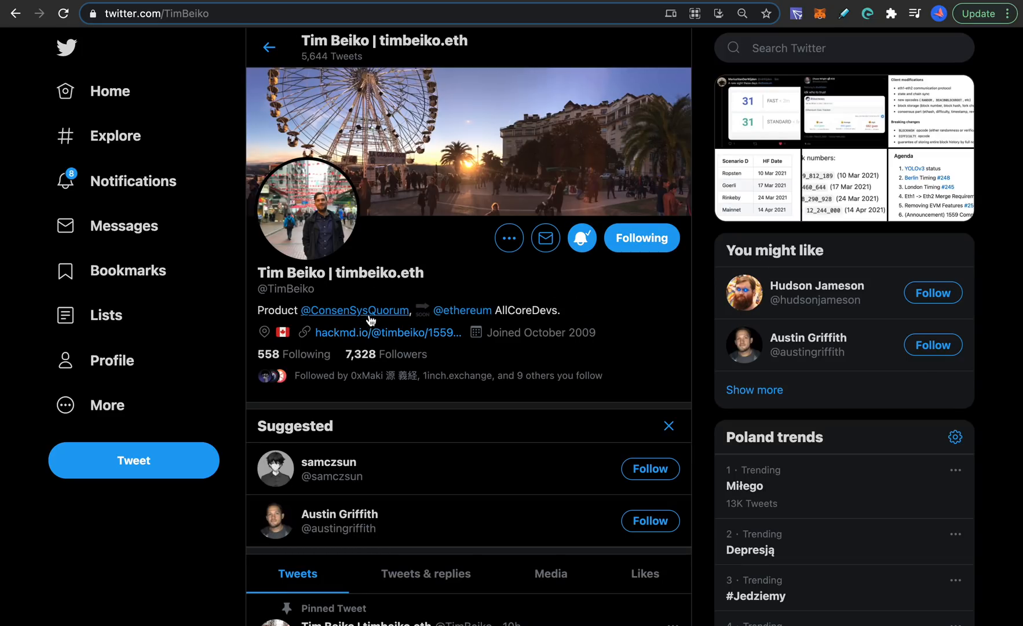
{"action": "scroll", "scroll_direction": "down", "scroll_amount": 3}
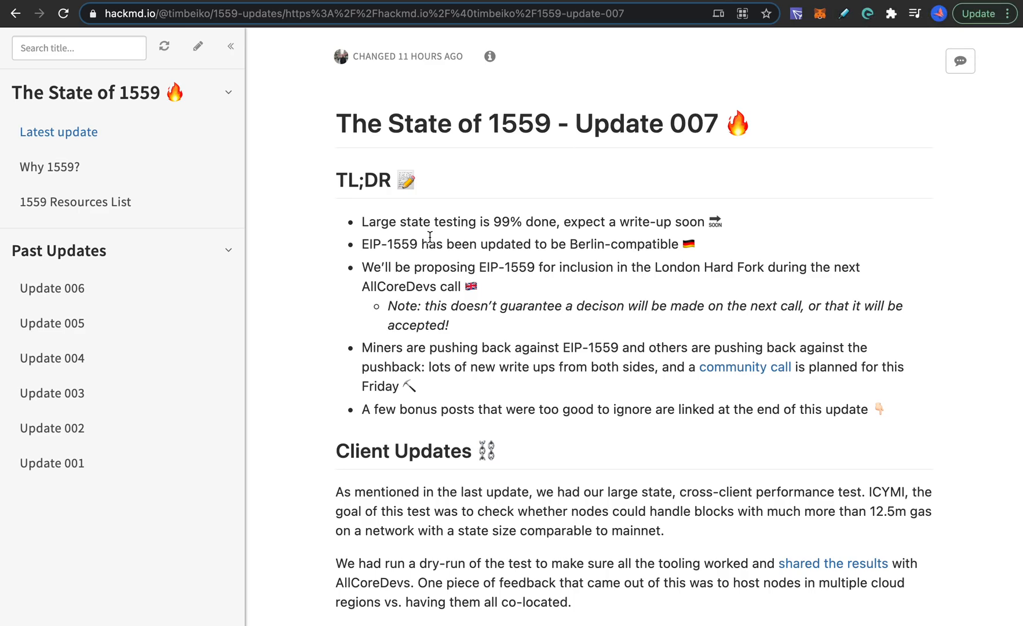
Scroll the 1559 update to London Calling and Mining Updates, selecting a timeline line.
{"action": "scroll", "scroll_direction": "down", "scroll_amount": 3}
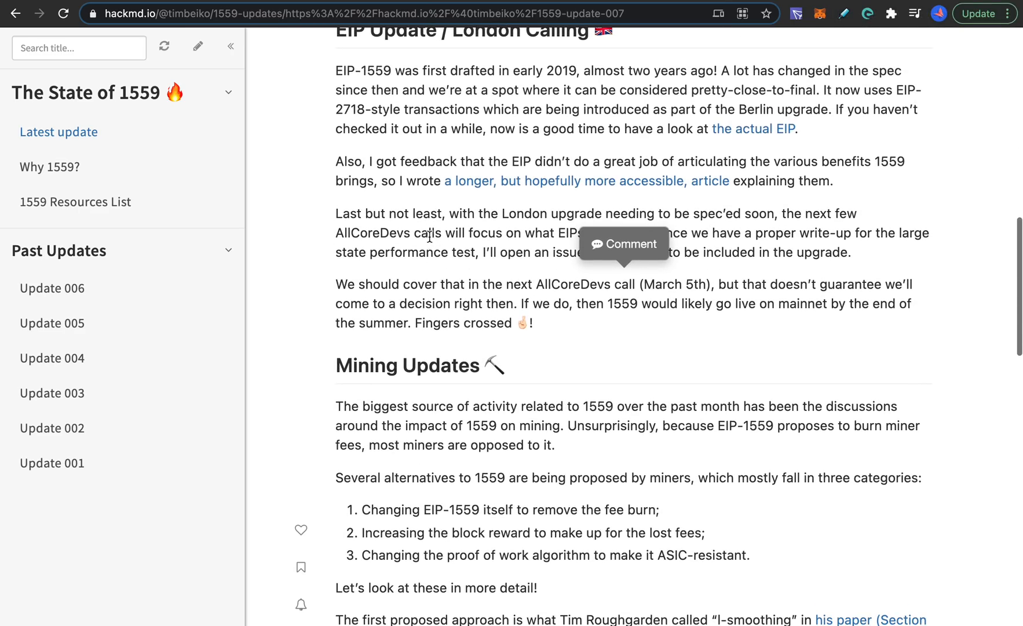
{"action": "scroll", "scroll_direction": "down", "scroll_amount": 3}
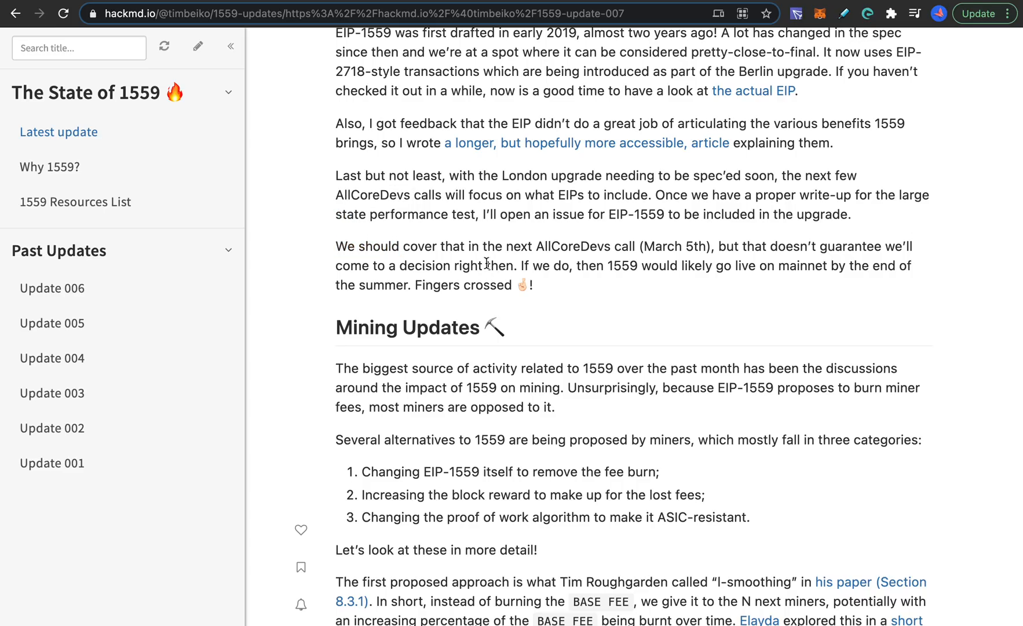
{"action": "left_click_drag", "start_coordinate": [438, 246], "coordinate": [636, 247]}
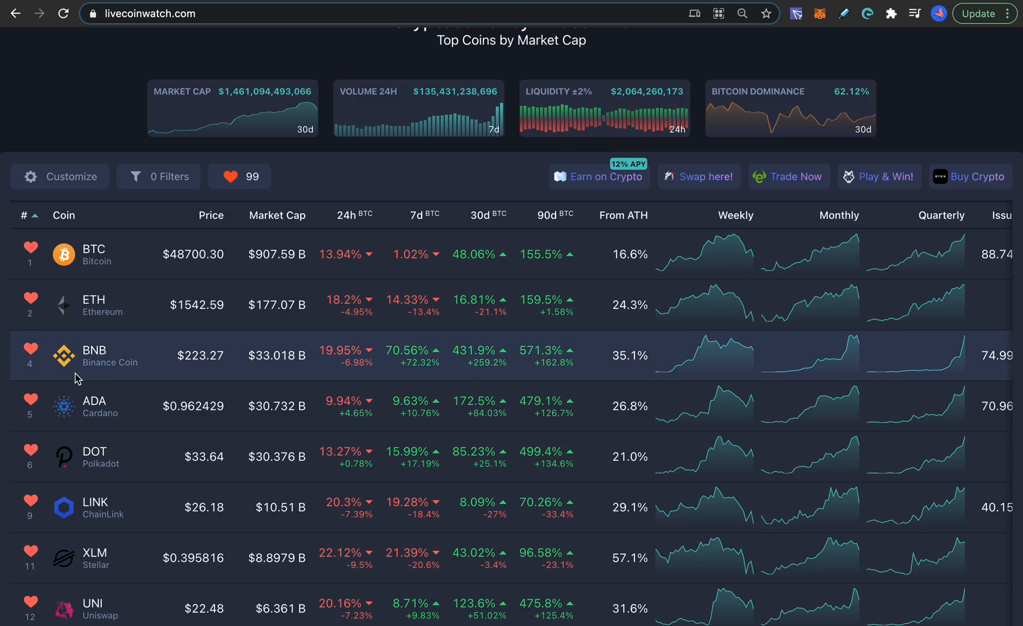
{"action": "mouse_move", "coordinate": [111, 363]}
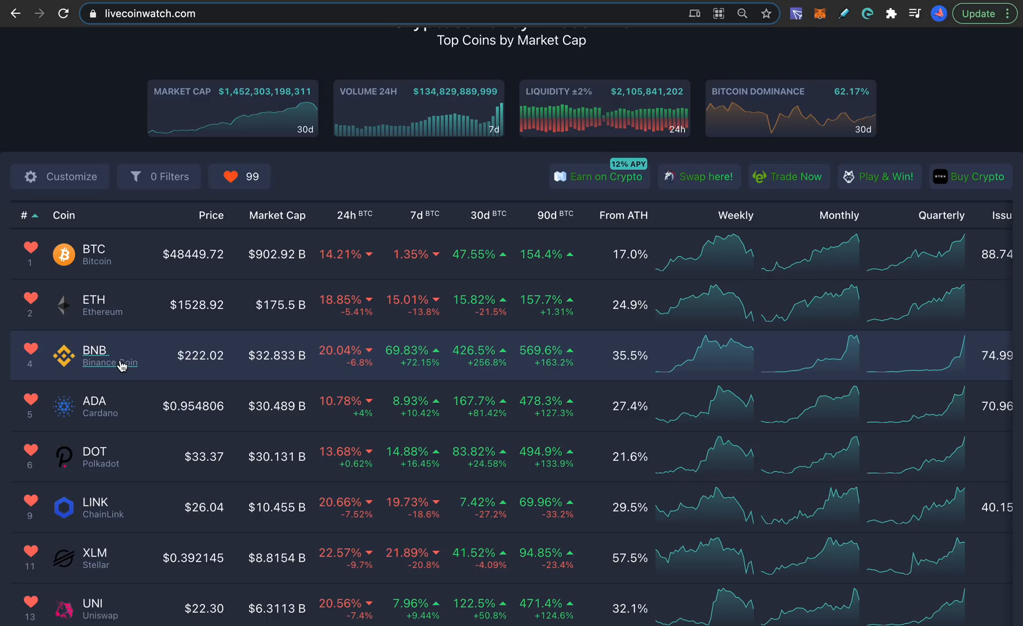
Scroll Live Coin Watch's coin table down to TRON, Theta, SushiSwap, Compound and Nexo.
{"action": "scroll", "scroll_direction": "down", "scroll_amount": 3}
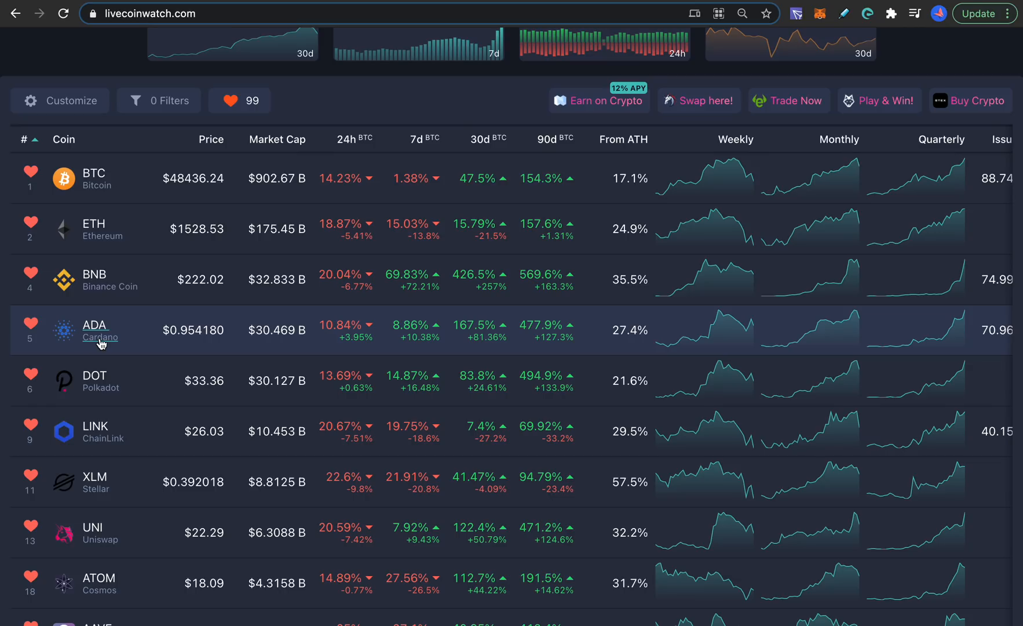
{"action": "scroll", "scroll_direction": "down", "scroll_amount": 3}
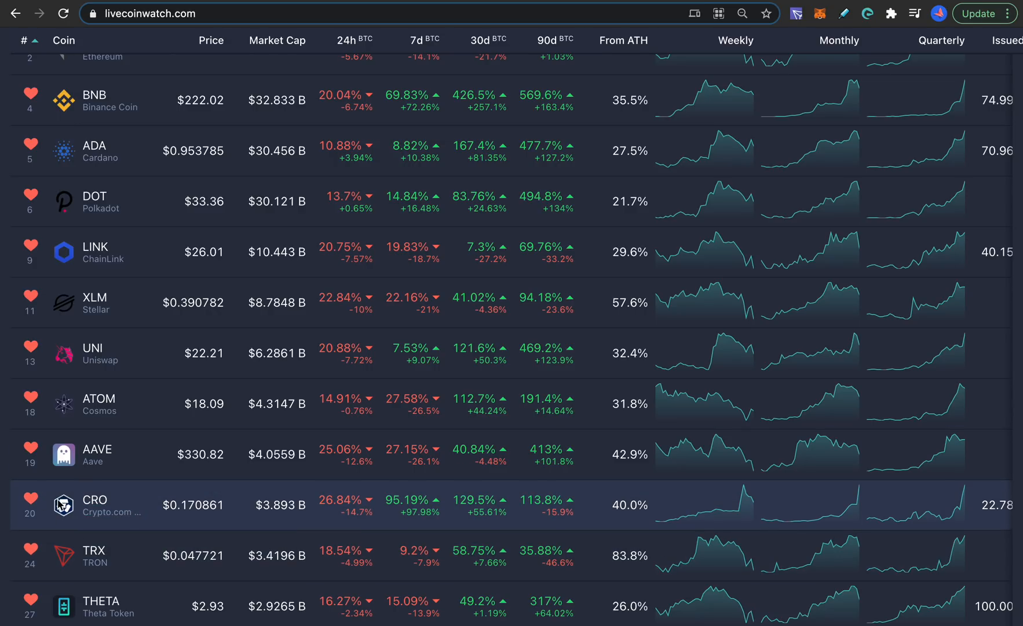
{"action": "mouse_move", "coordinate": [101, 196]}
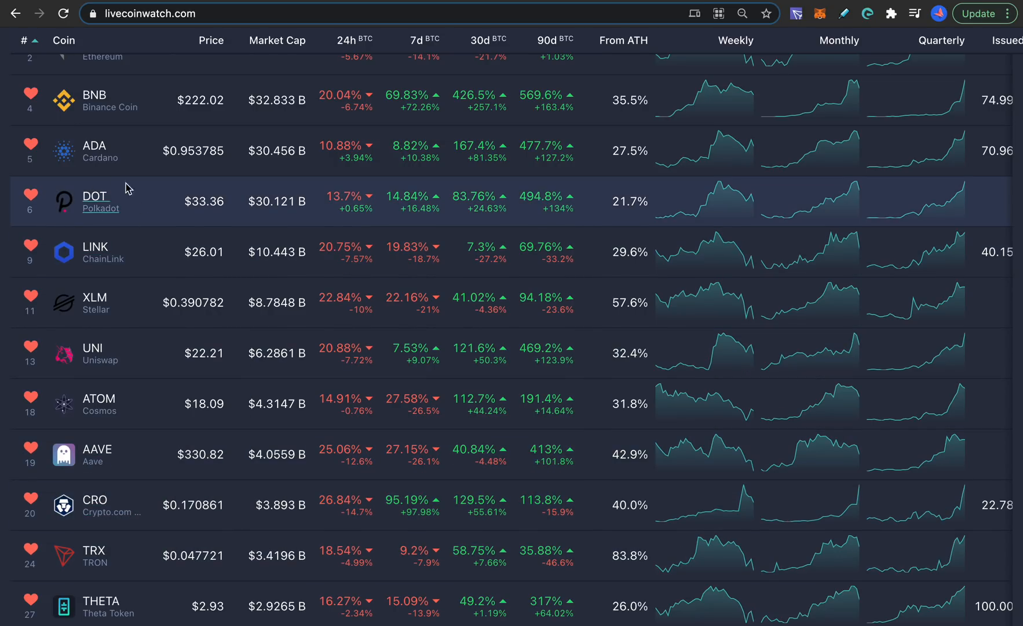
{"action": "scroll", "scroll_direction": "down", "scroll_amount": 3}
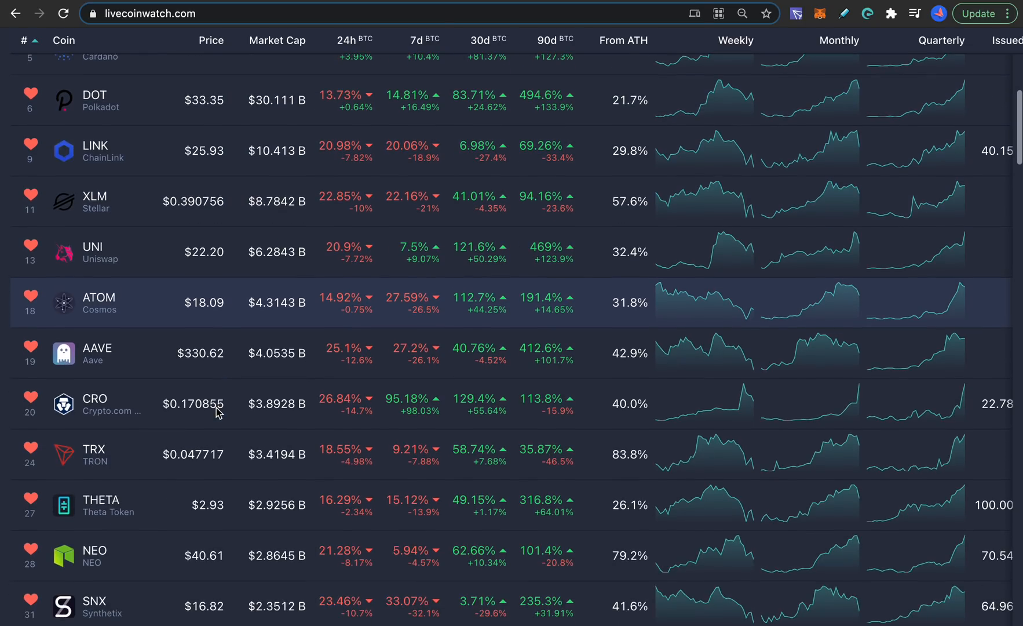
{"action": "scroll", "scroll_direction": "down", "scroll_amount": 3}
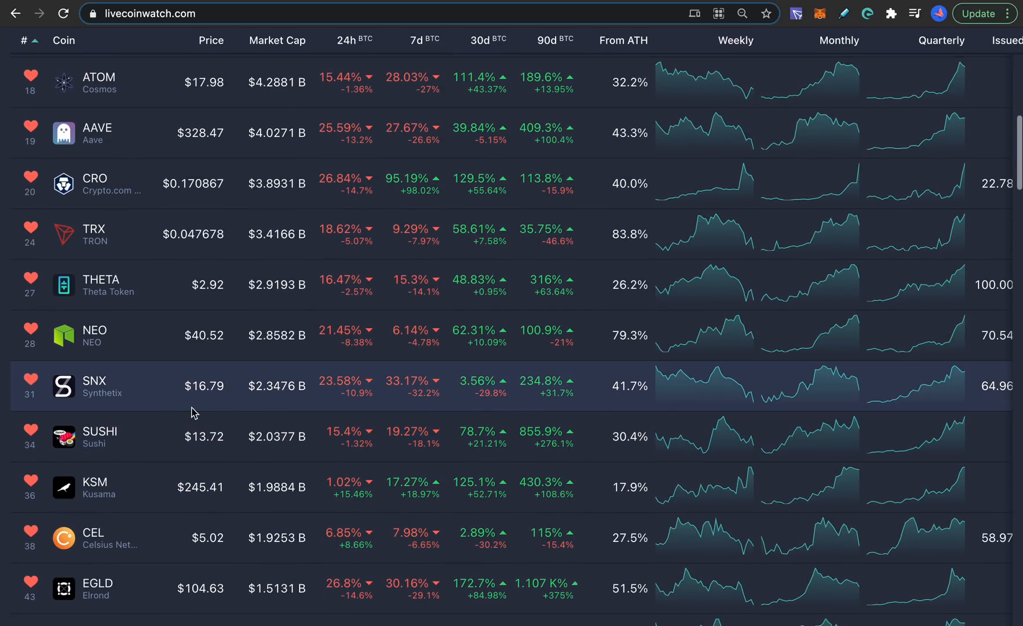
{"action": "scroll", "scroll_direction": "down", "scroll_amount": 3}
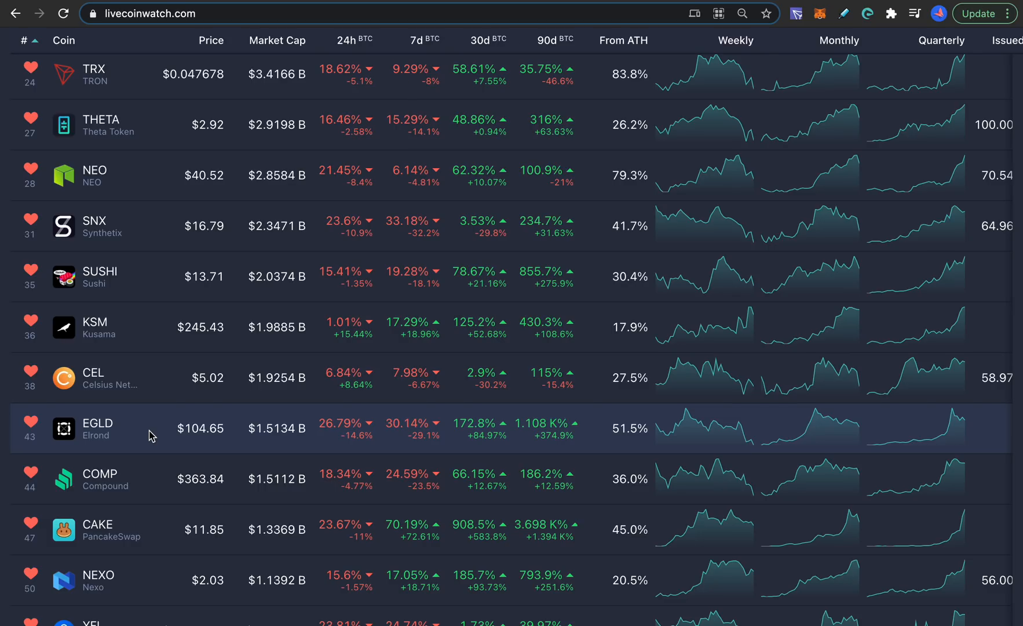
{"action": "mouse_move", "coordinate": [188, 436]}
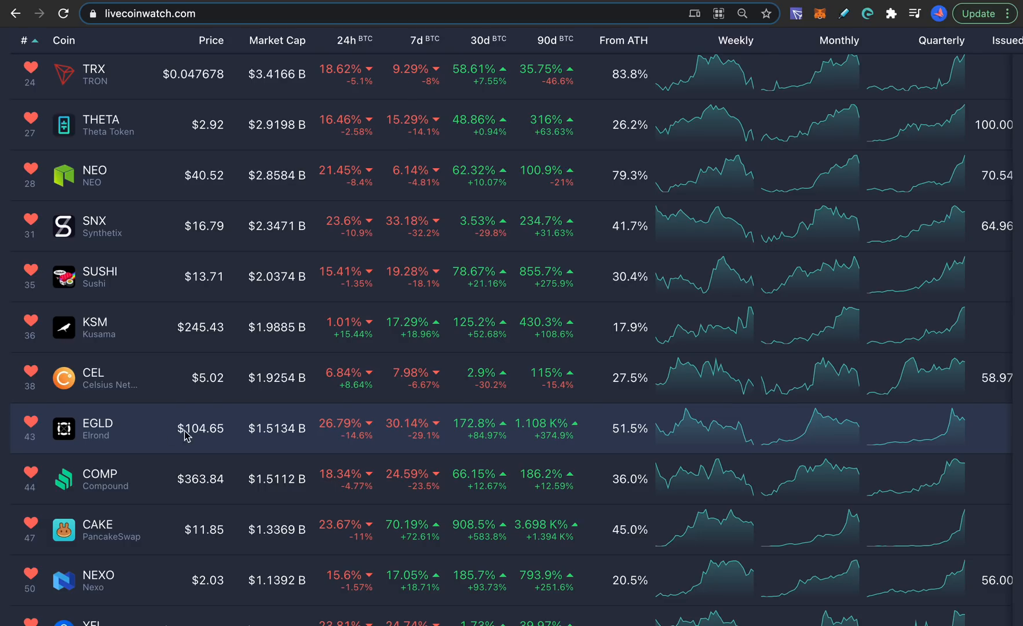
{"action": "mouse_move", "coordinate": [228, 432]}
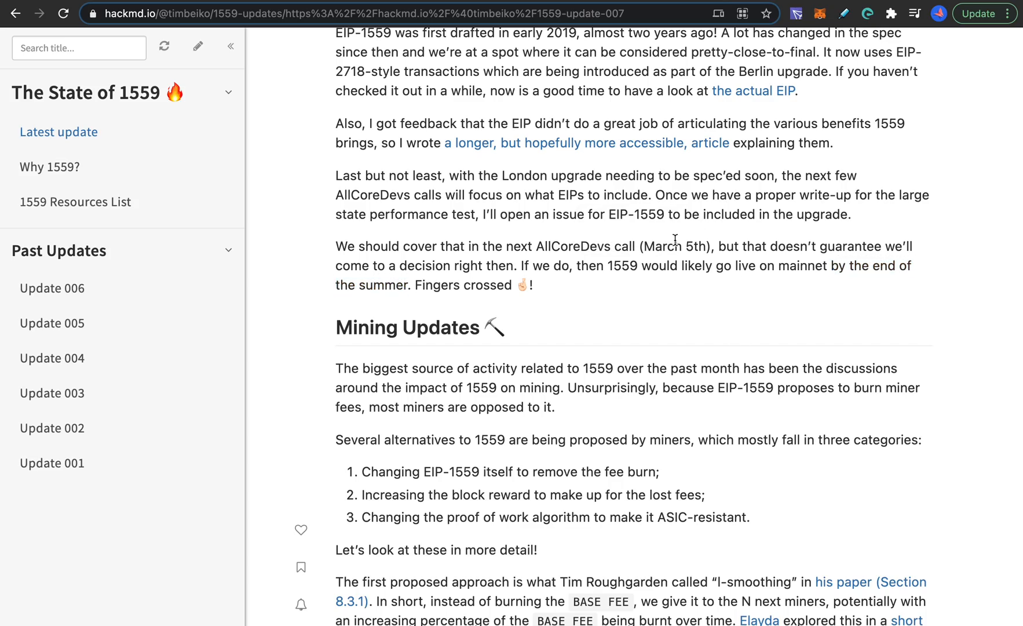
{"action": "mouse_move", "coordinate": [454, 286]}
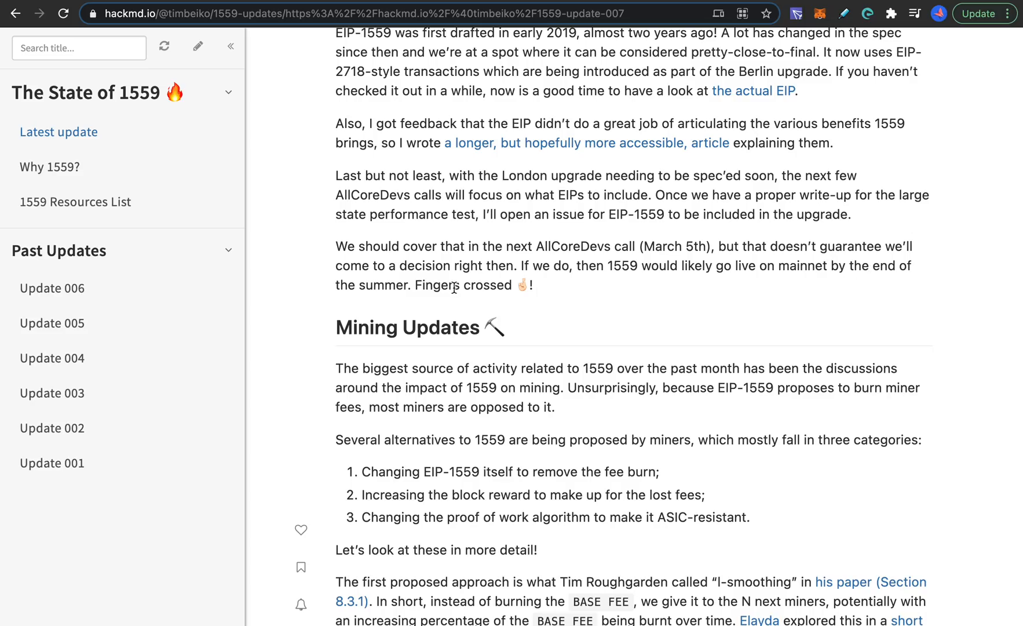